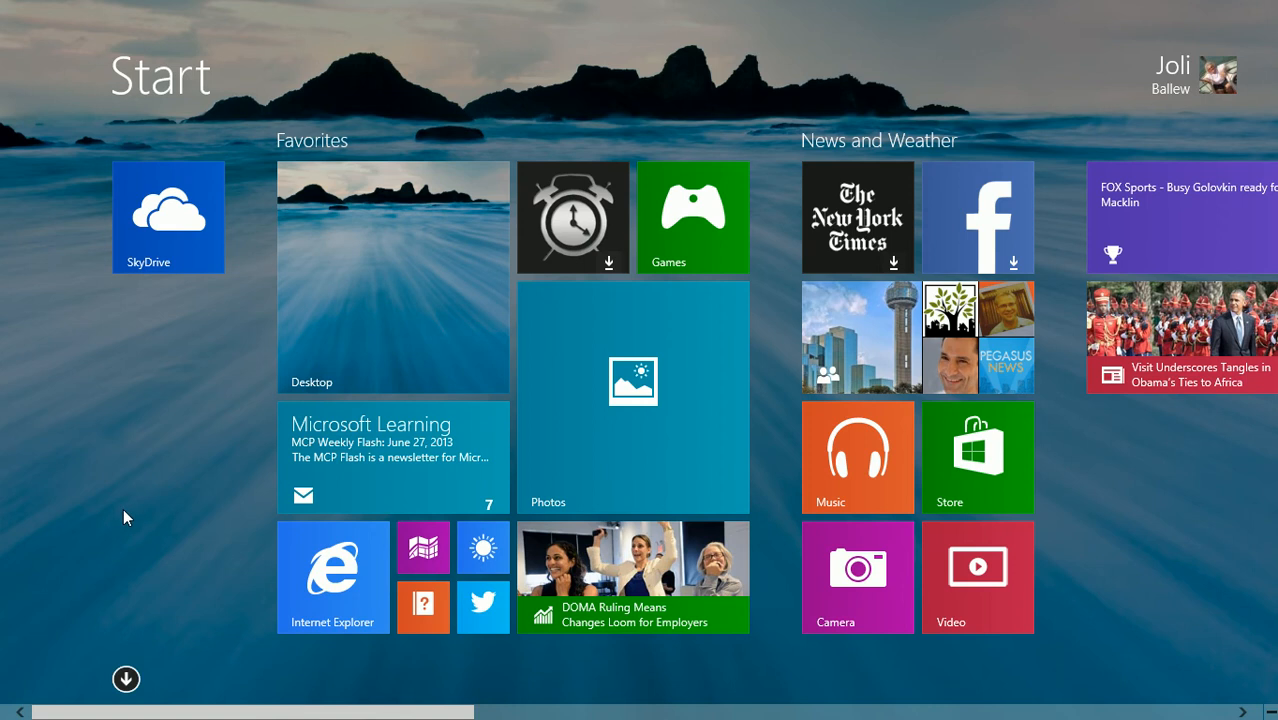
mouse_move(221, 403)
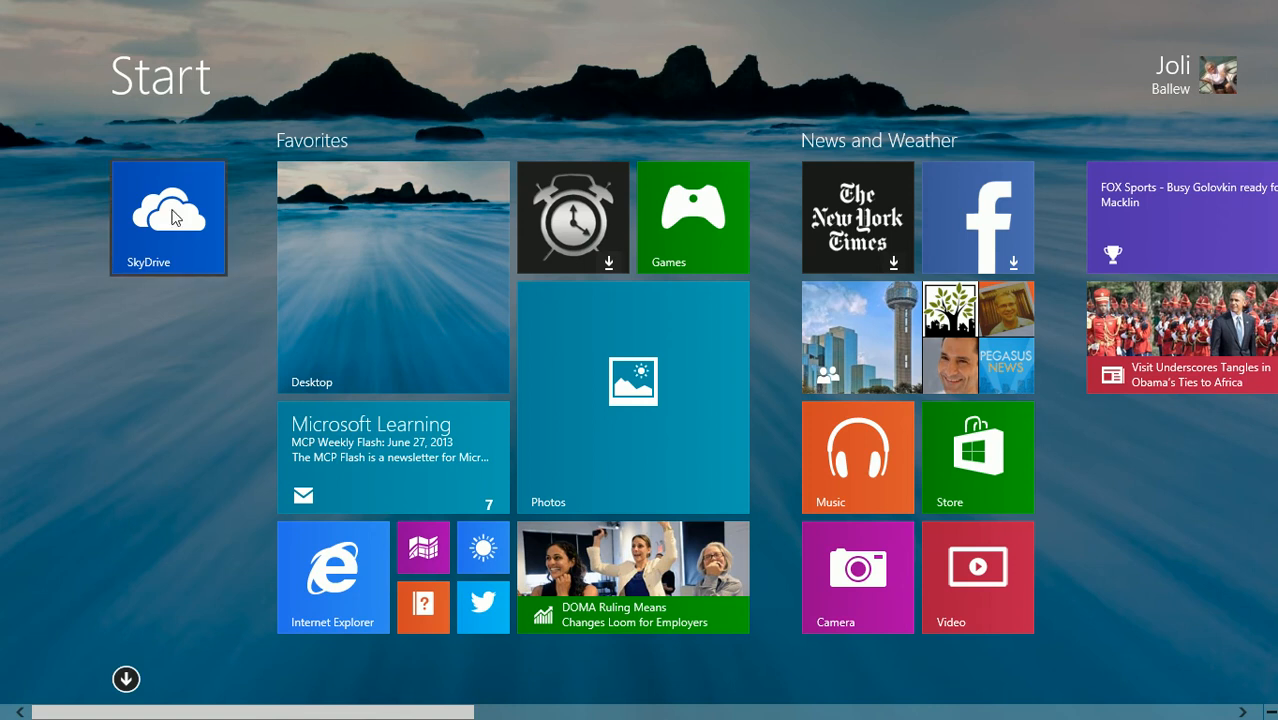
Launch SkyDrive from its Start screen tile to show the CES, Documents, Music and Pictures folders
click(168, 217)
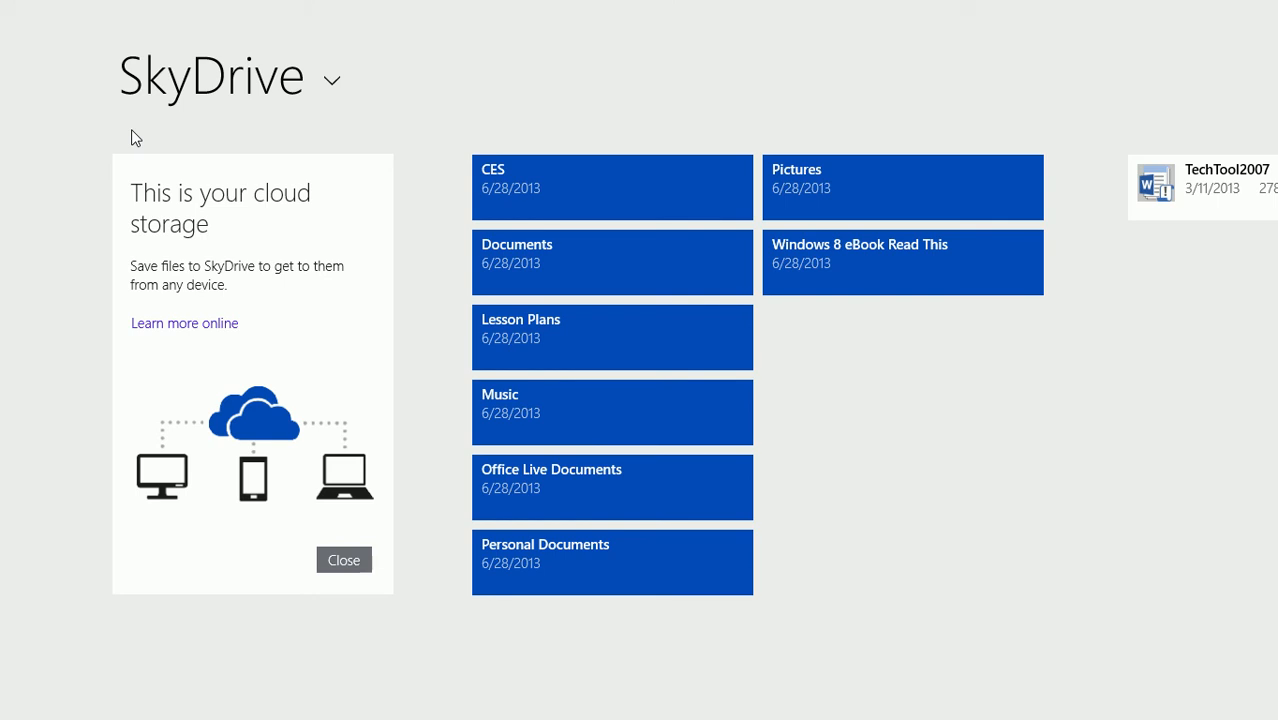
mouse_move(495, 63)
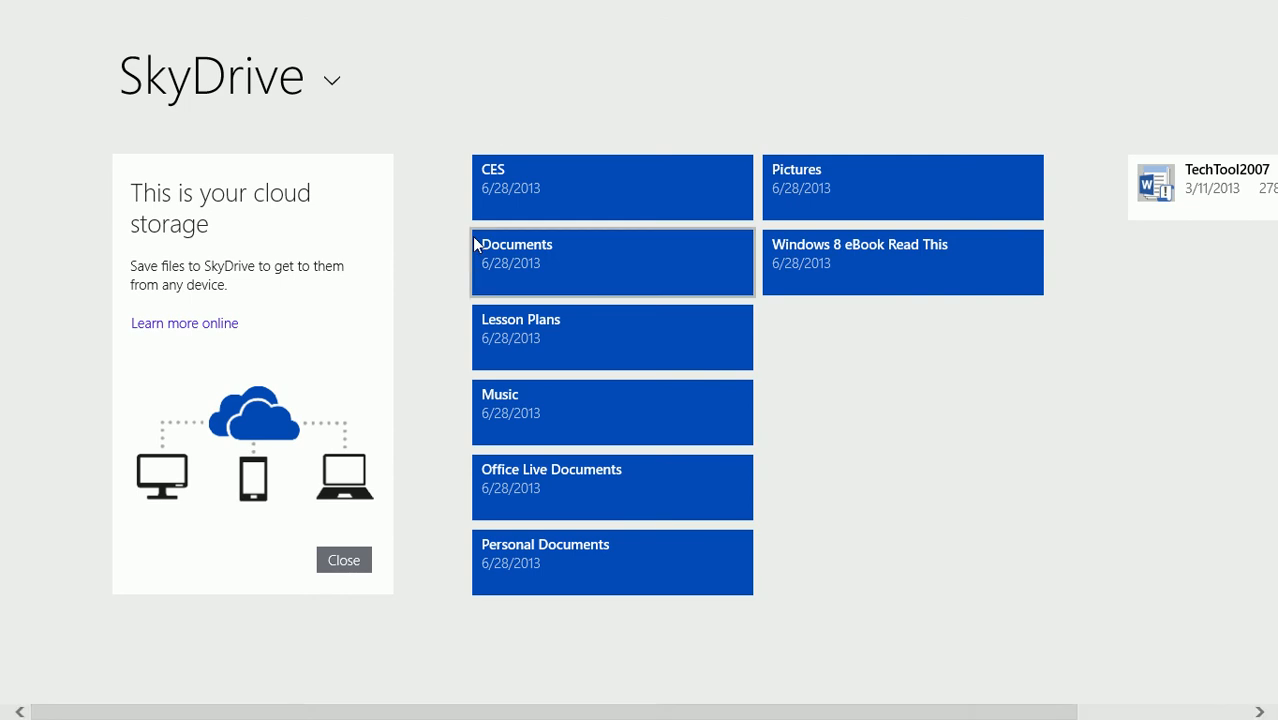
mouse_move(961, 474)
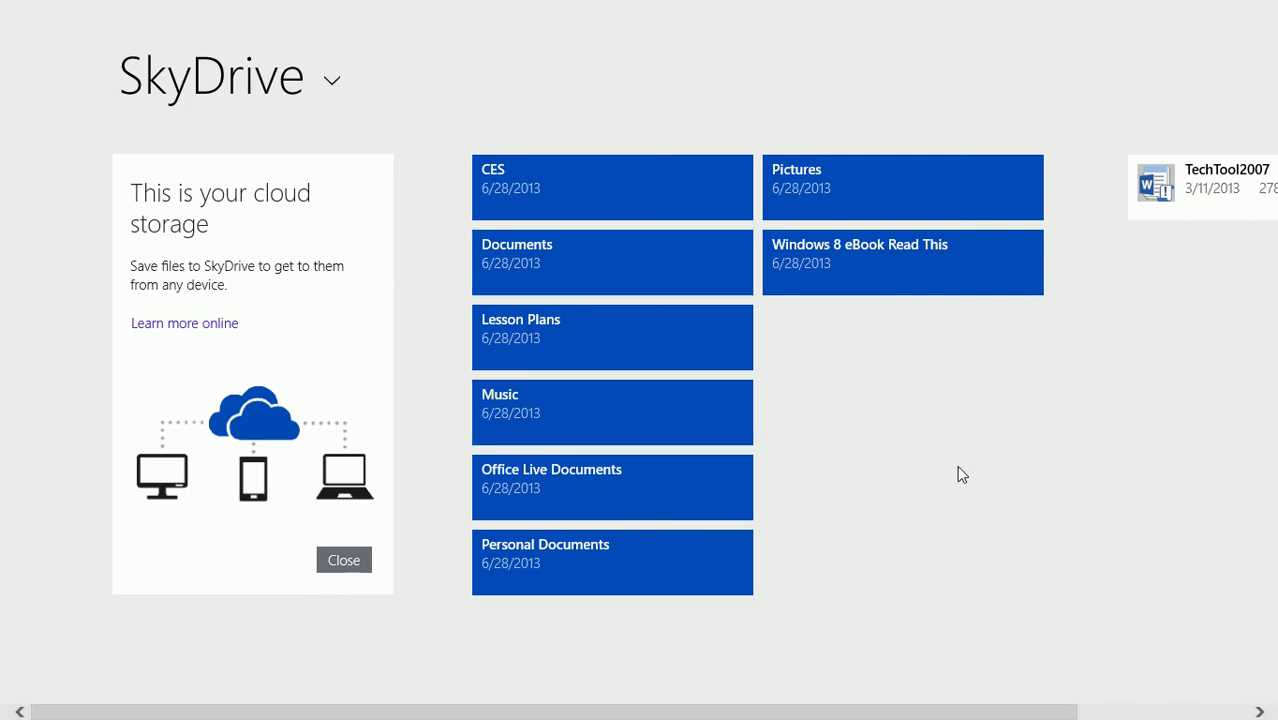
mouse_move(942, 442)
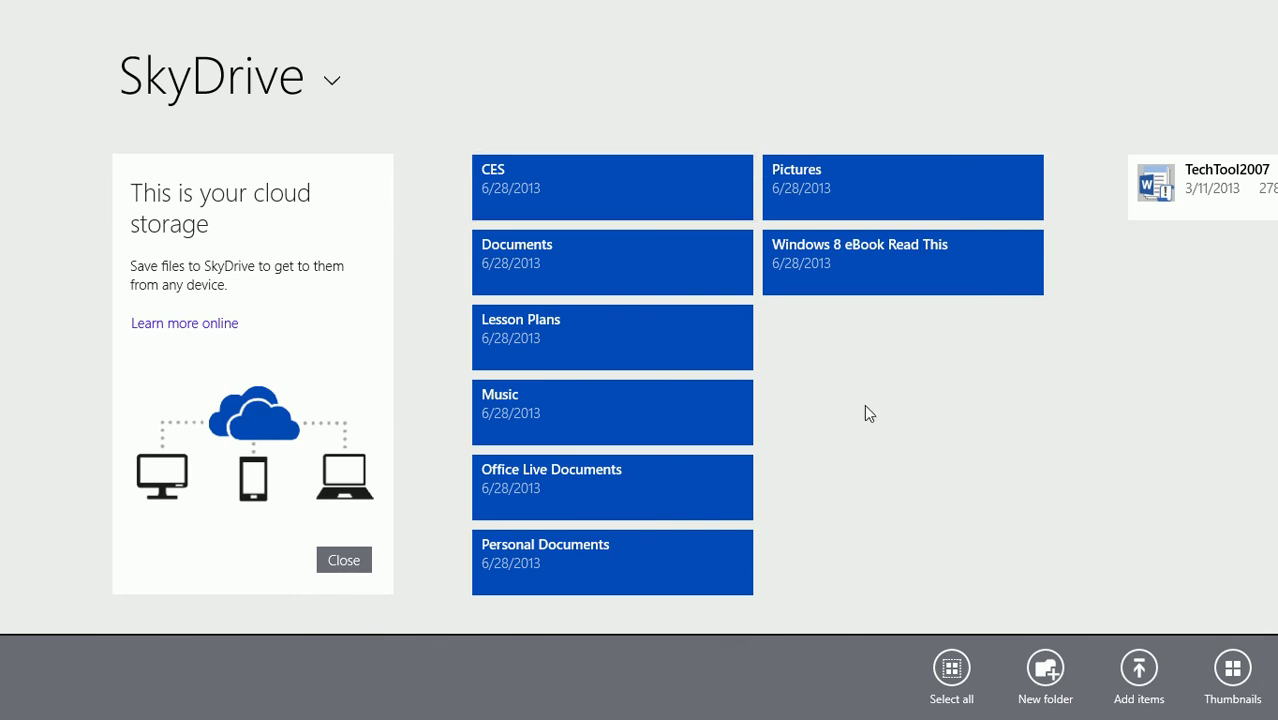
mouse_move(814, 587)
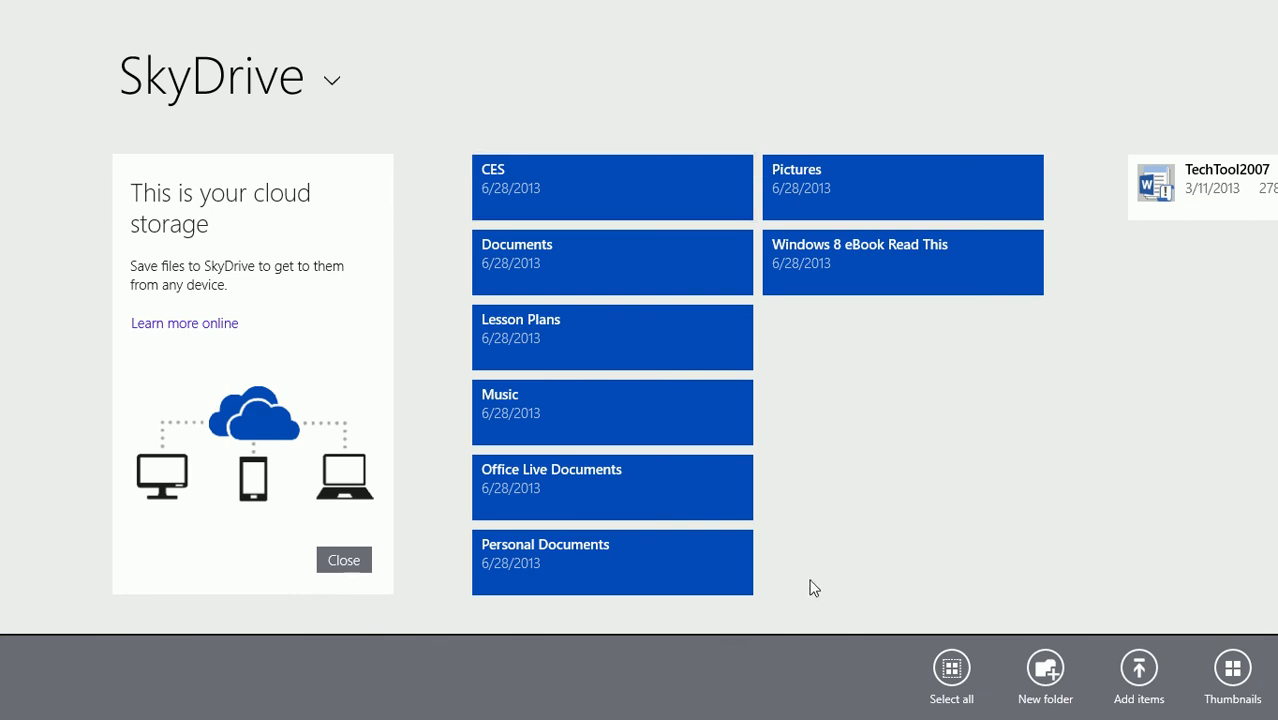
mouse_move(943, 307)
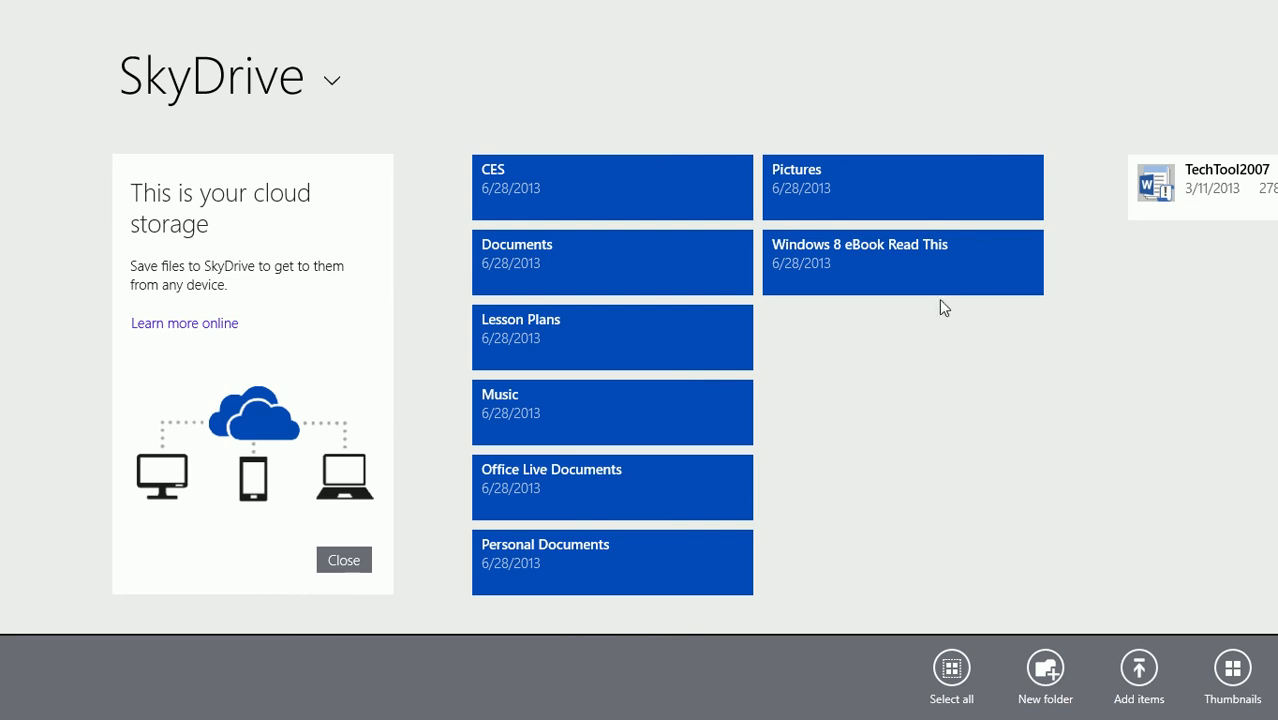
mouse_move(957, 407)
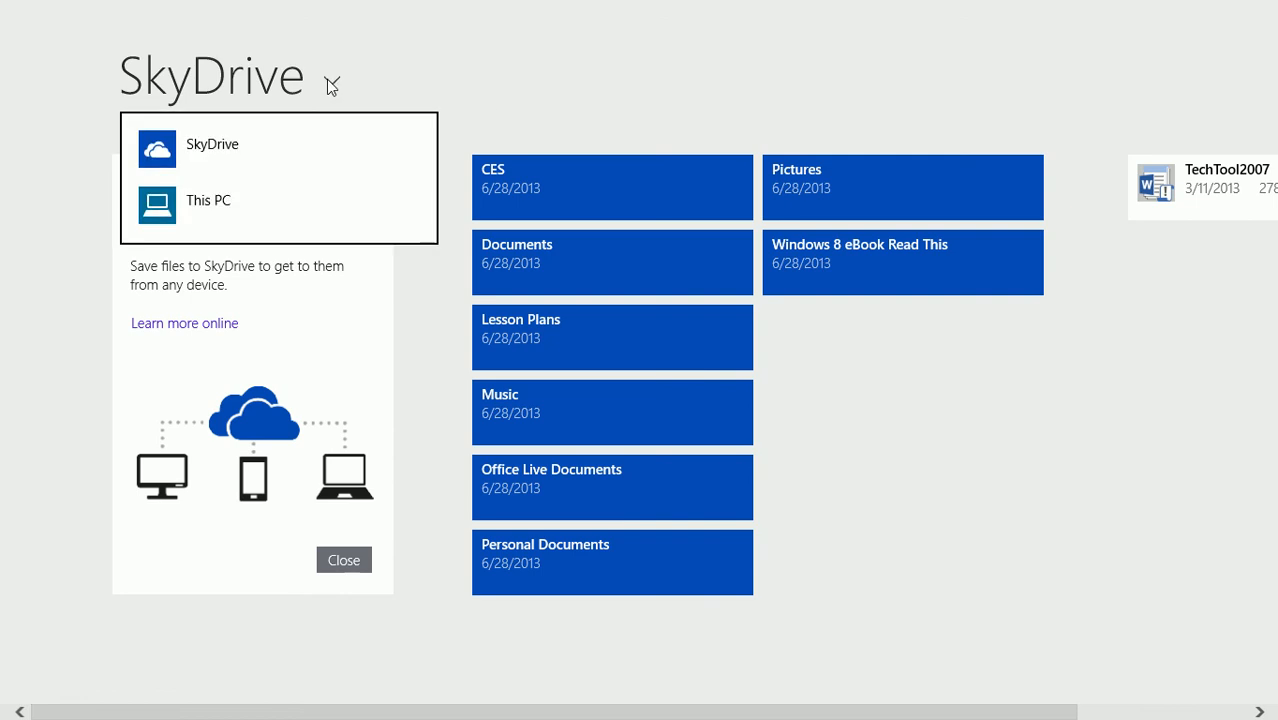
mouse_move(258, 208)
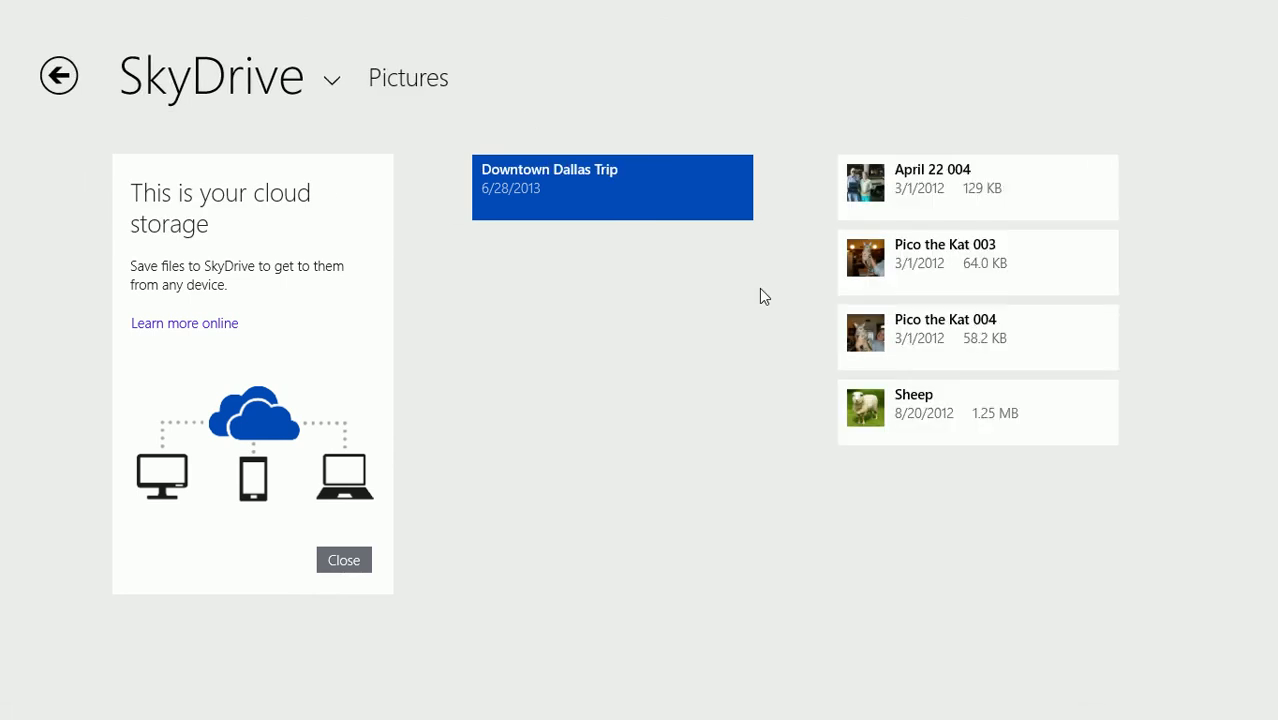
mouse_move(992, 275)
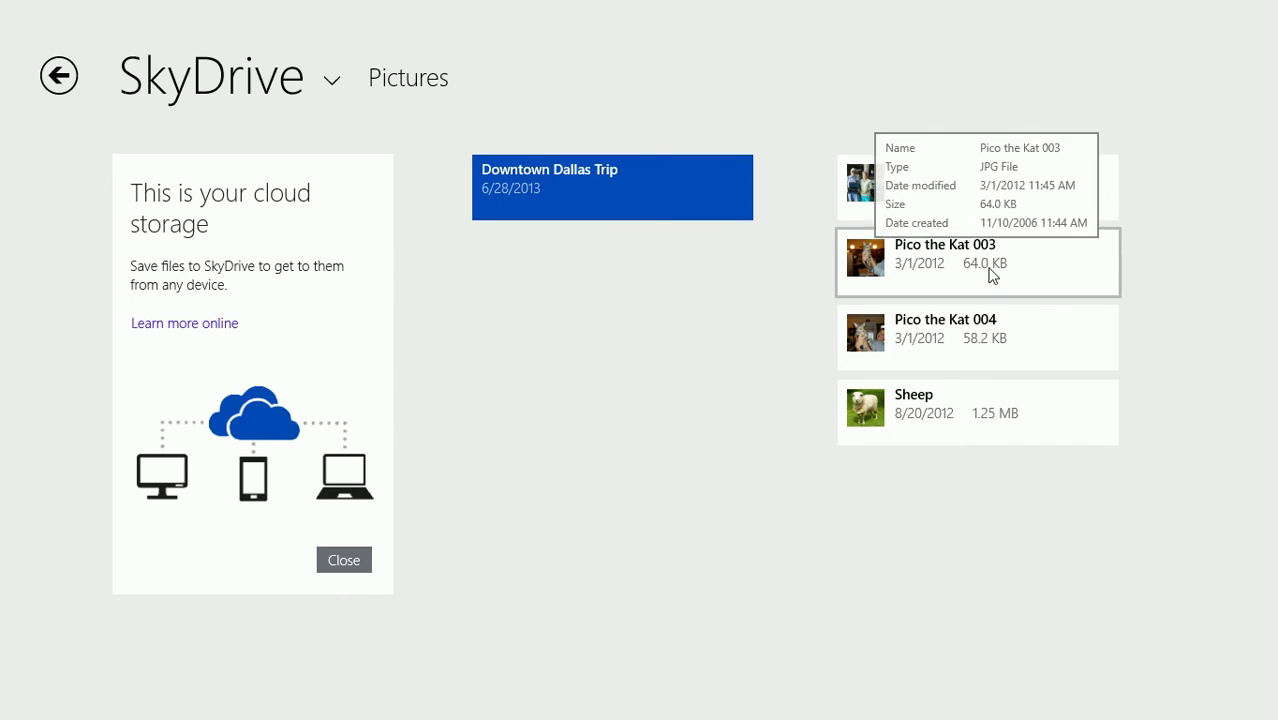